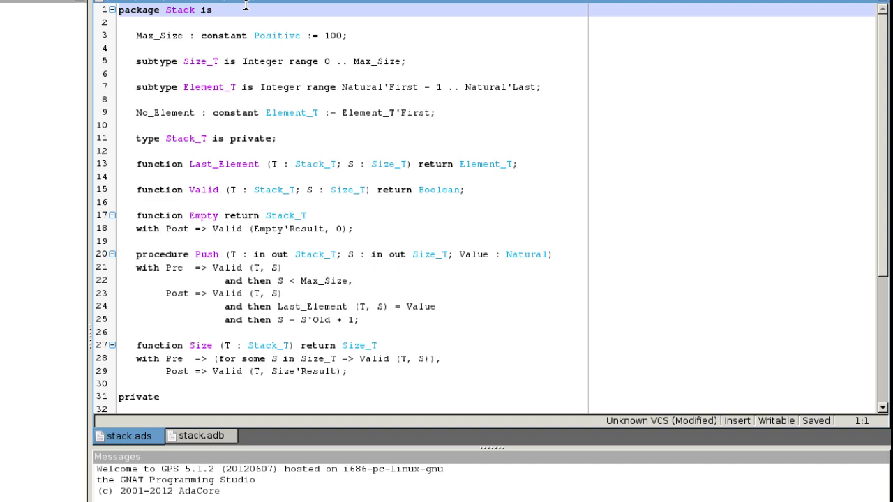
Review the Empty declaration and the Push pre- and postconditions in stack.ads
scroll("down", 3)
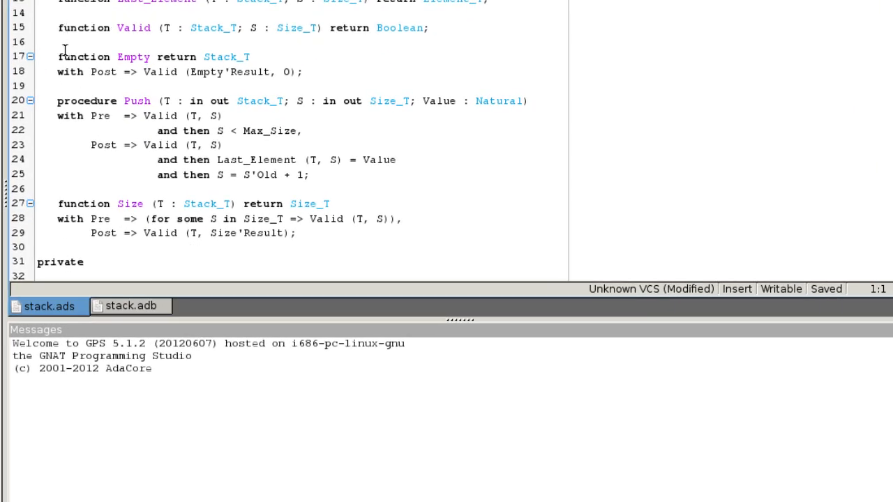
left_click(59, 56)
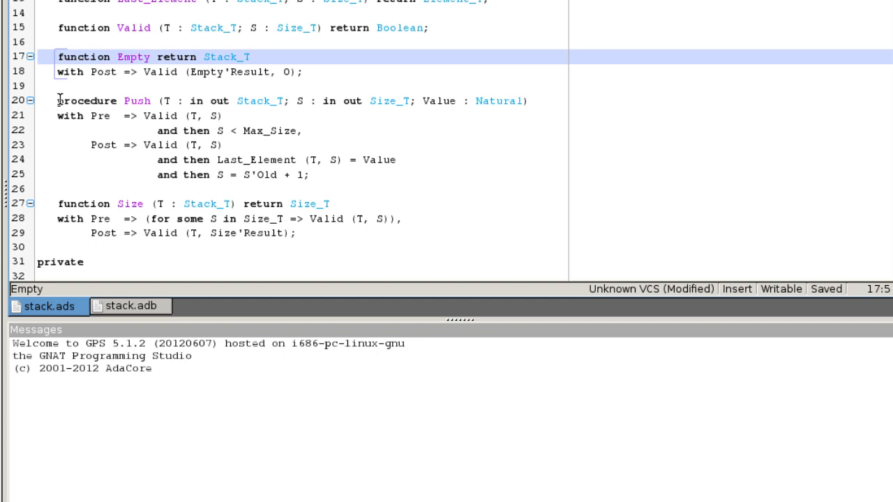
left_click(54, 100)
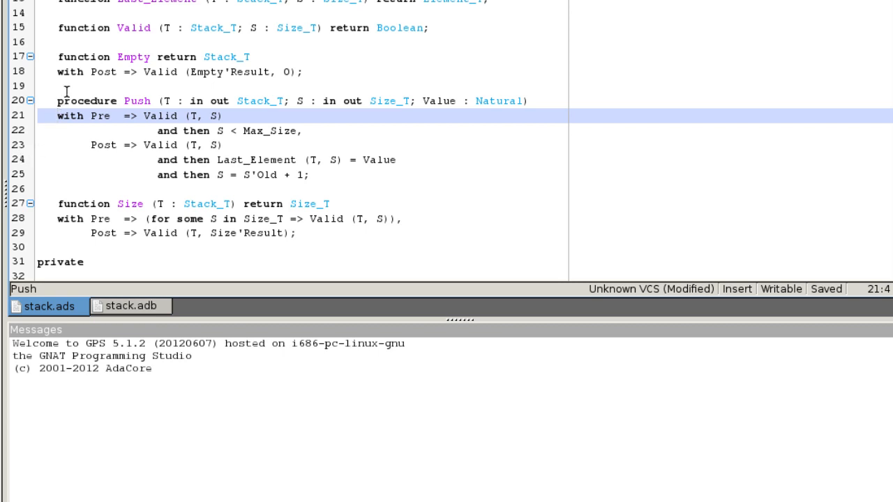
left_click(58, 72)
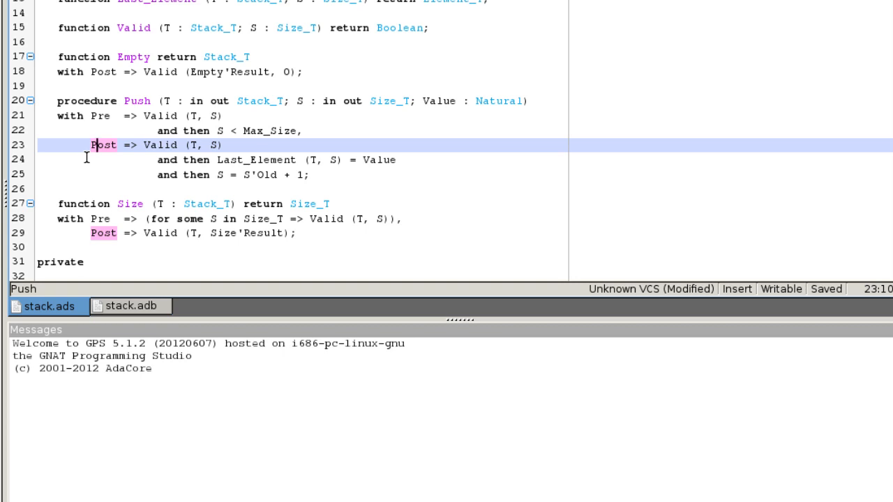
mouse_move(207, 178)
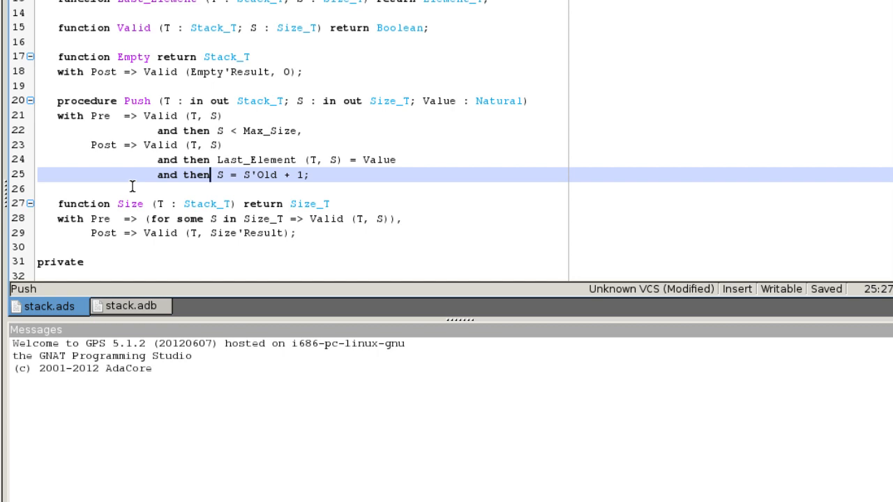
mouse_move(645, 262)
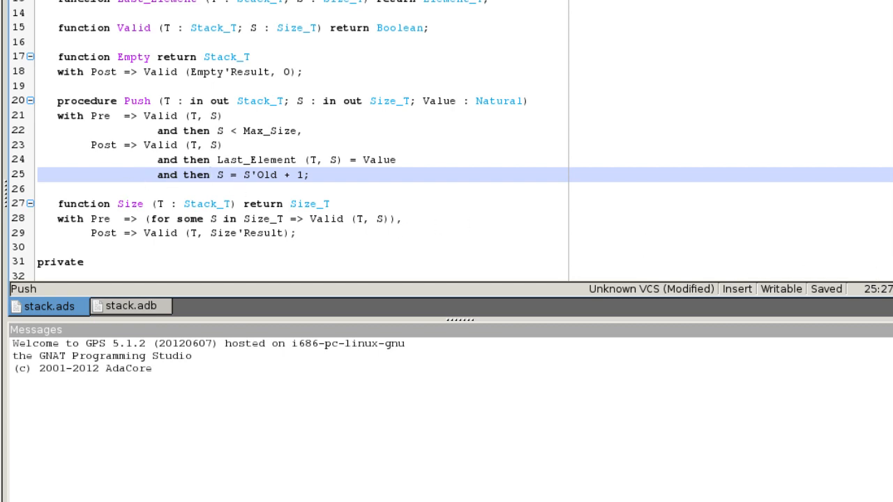
Inspect the quantified conditions of Valid in the private part and move to stack.adb
scroll("down", 3)
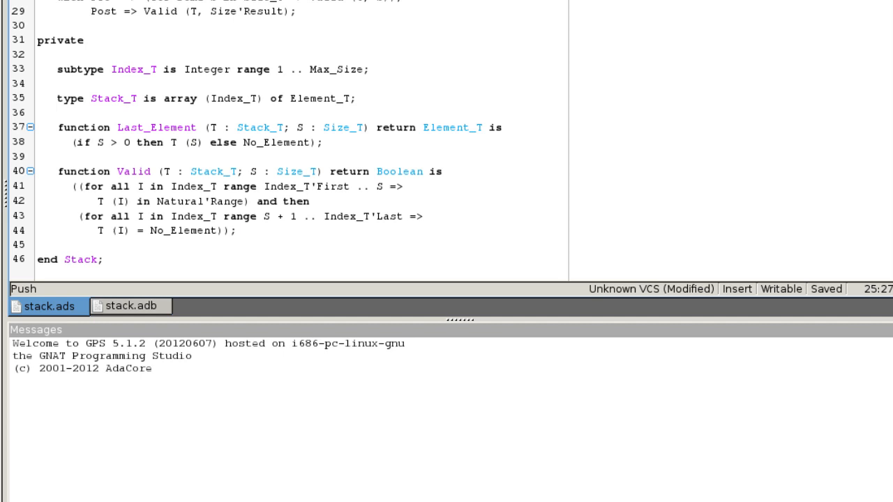
mouse_move(511, 180)
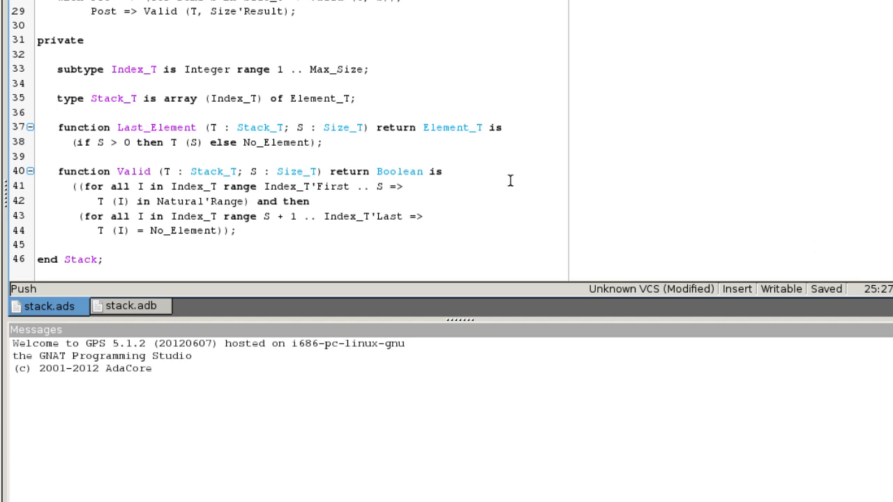
mouse_move(43, 127)
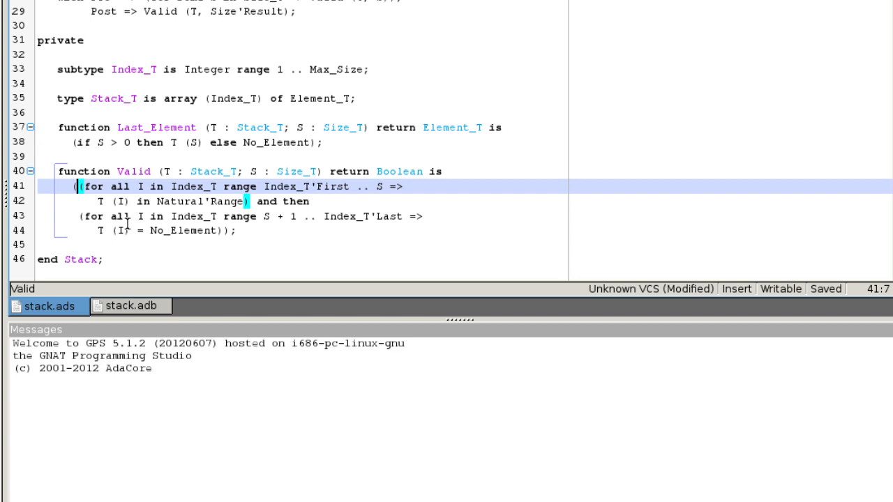
left_click(142, 231)
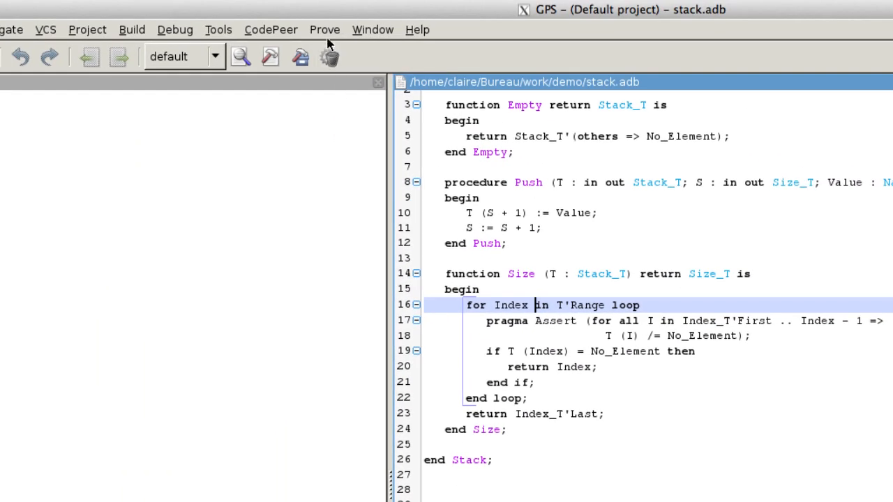
Run Show Unprovable Code, confirming all 5 stack subprograms are in Alfa
left_click(324, 29)
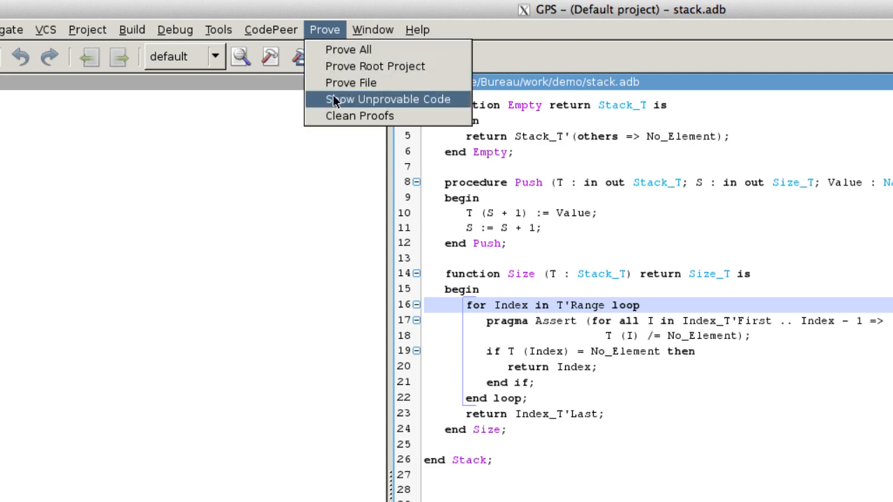
left_click(388, 99)
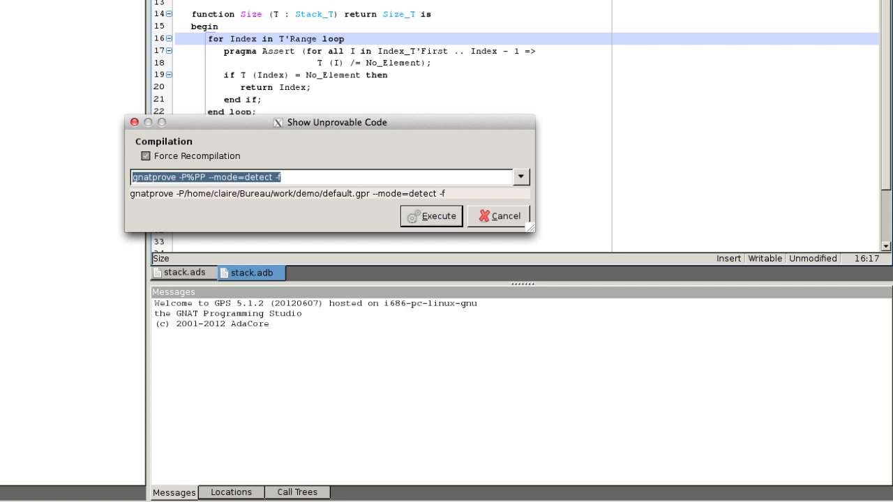
left_click(431, 215)
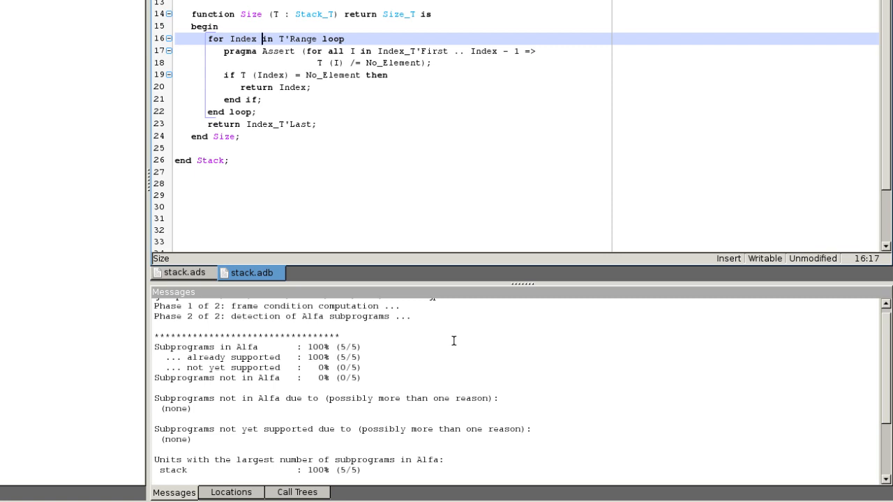
mouse_move(457, 336)
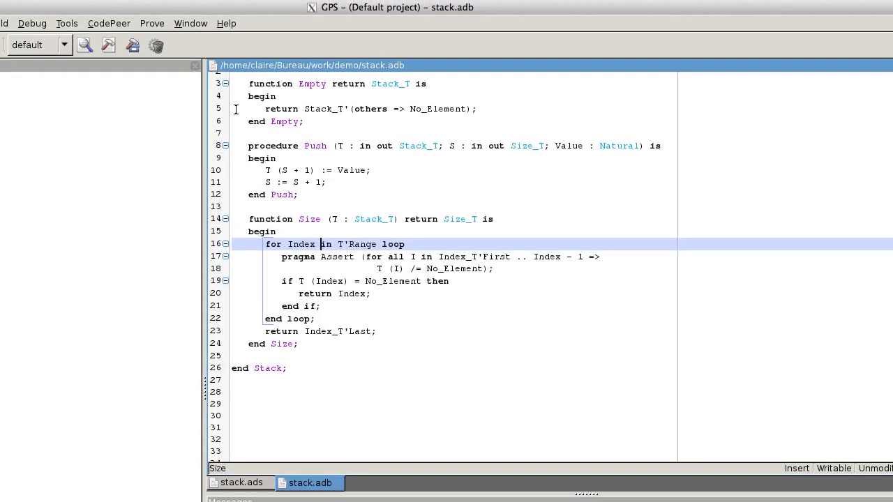
left_click(150, 22)
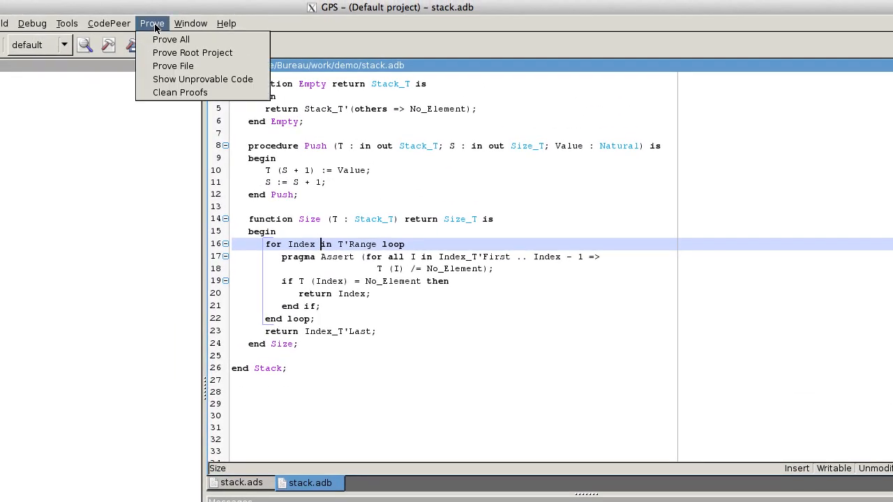
Run Prove File on stack.adb with Report Proved VCs enabled
left_click(173, 66)
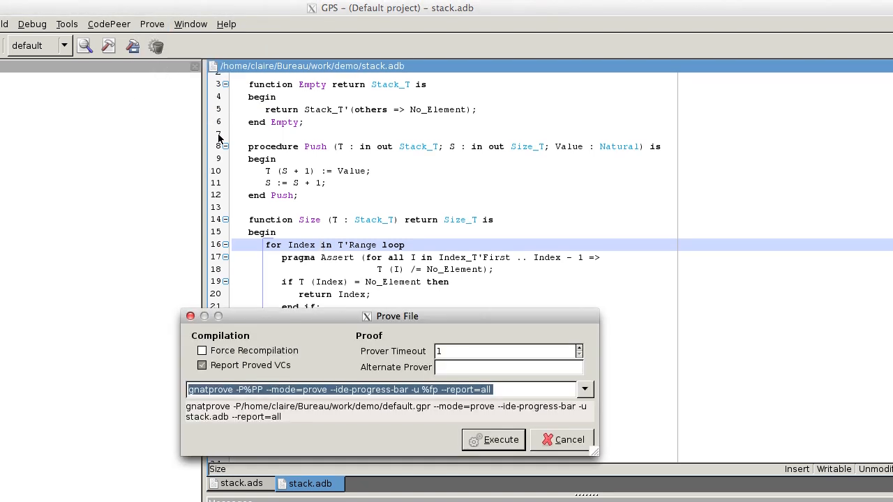
mouse_move(198, 171)
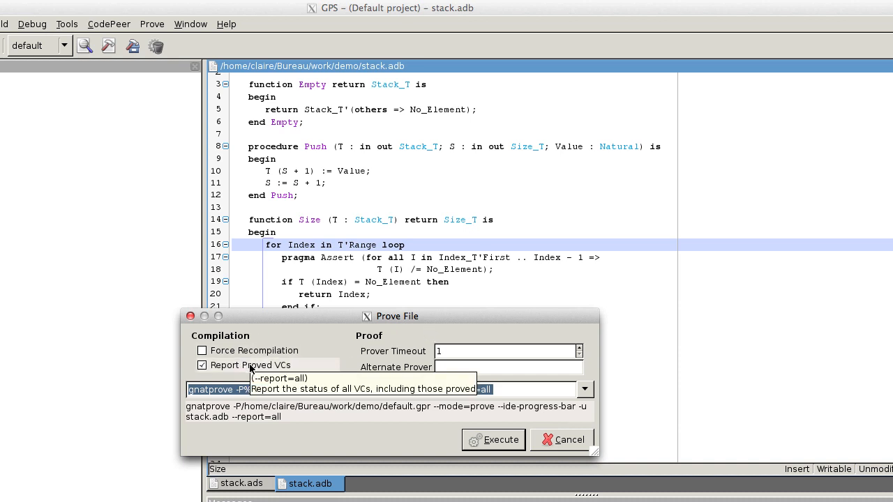
left_click(494, 440)
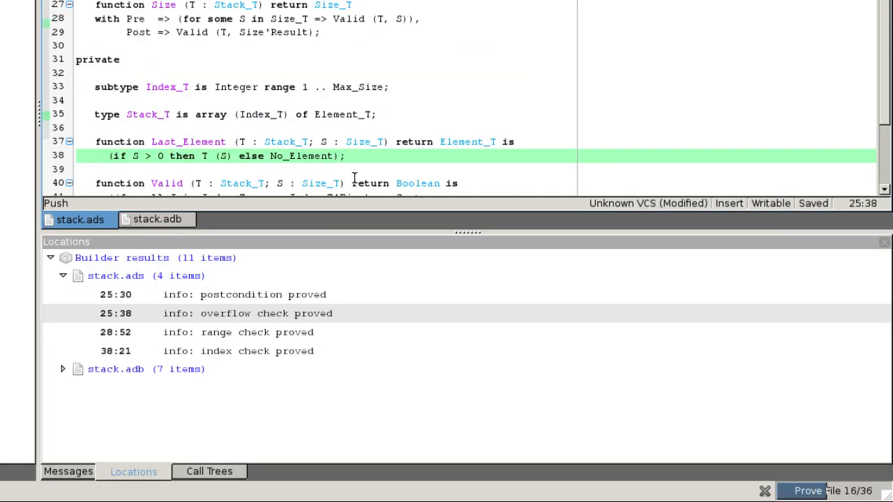
Expand the stack.adb proof results and show the Size postcondition on line 29 of stack.ads
left_click(807, 489)
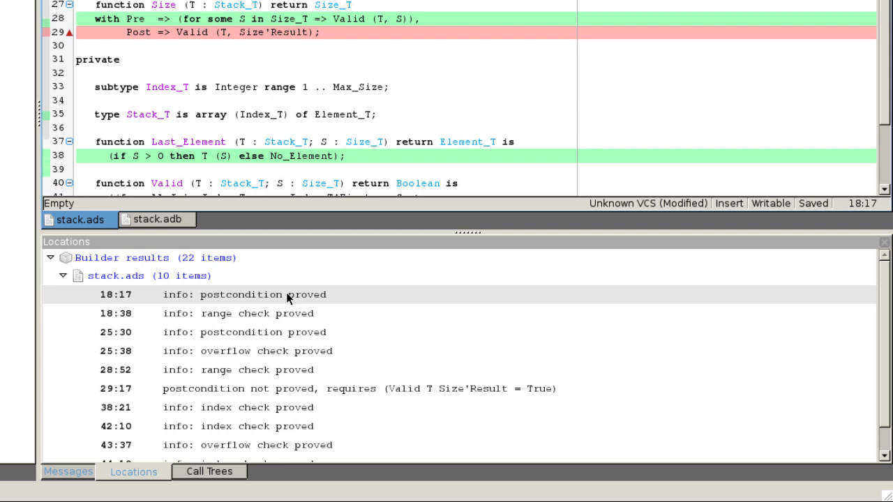
mouse_move(205, 363)
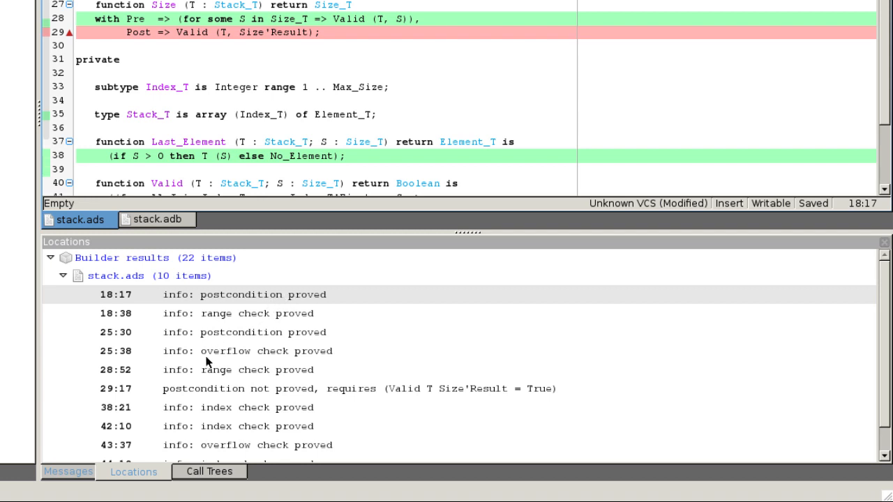
mouse_move(147, 319)
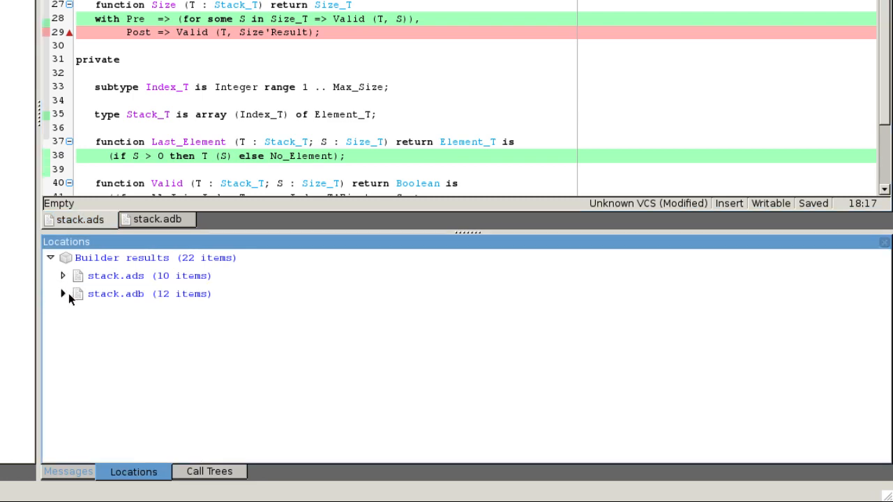
left_click(62, 293)
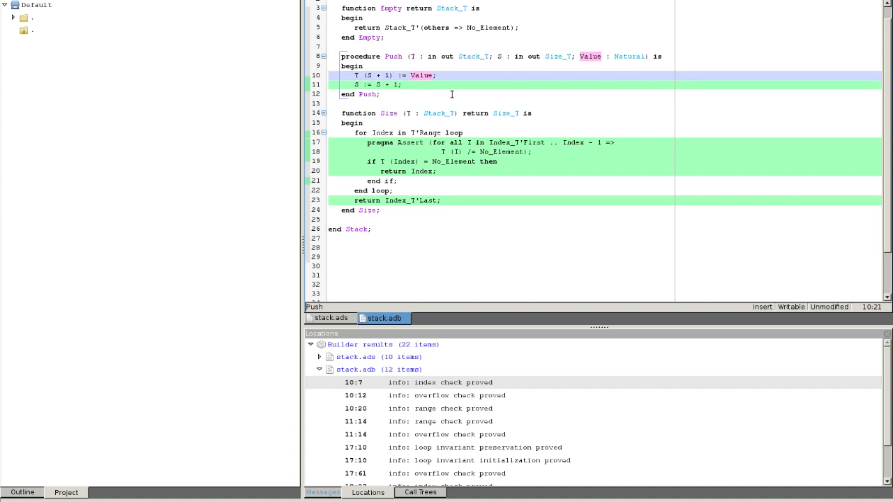
left_click(328, 318)
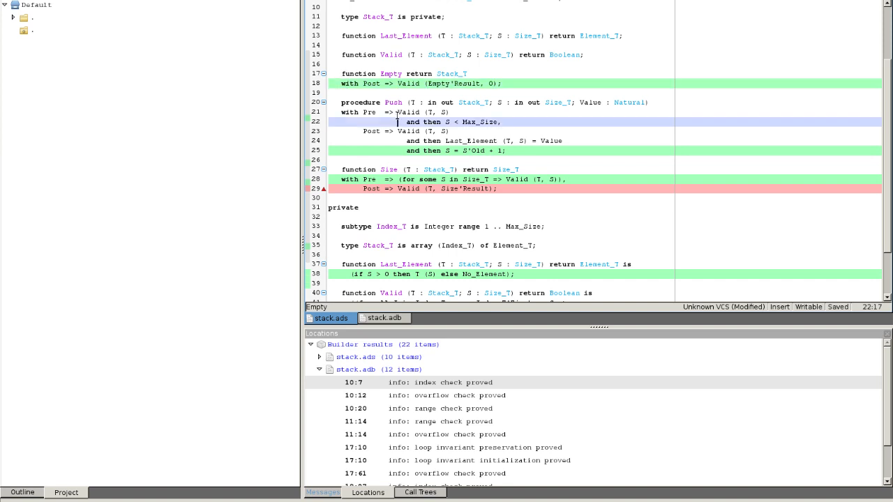
mouse_move(410, 131)
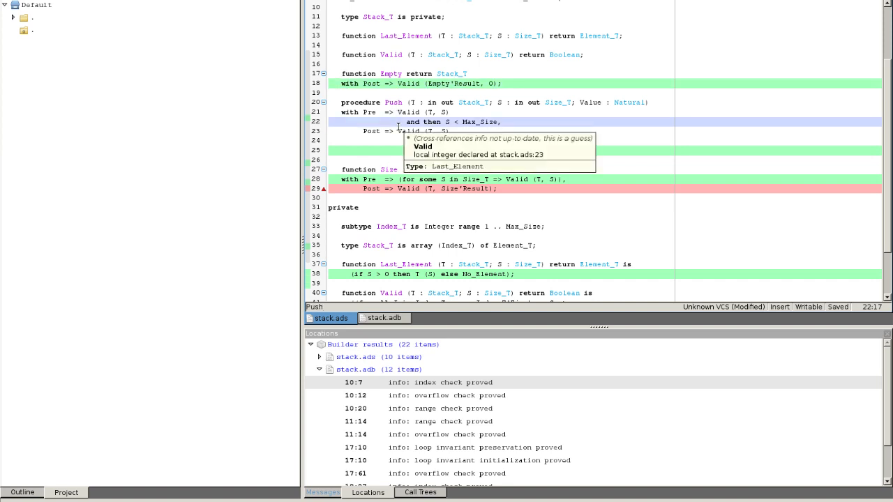
mouse_move(360, 135)
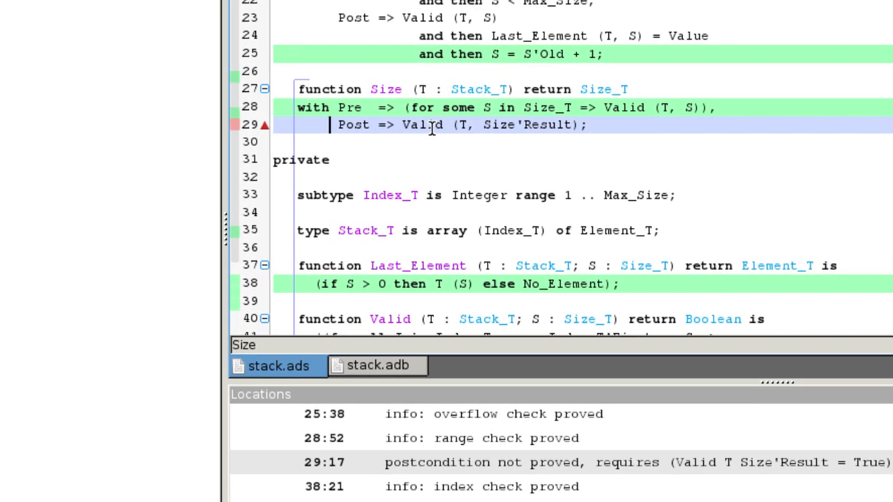
Re-prove only line 29 of stack.ads, the Size postcondition still not proved
right_click(407, 125)
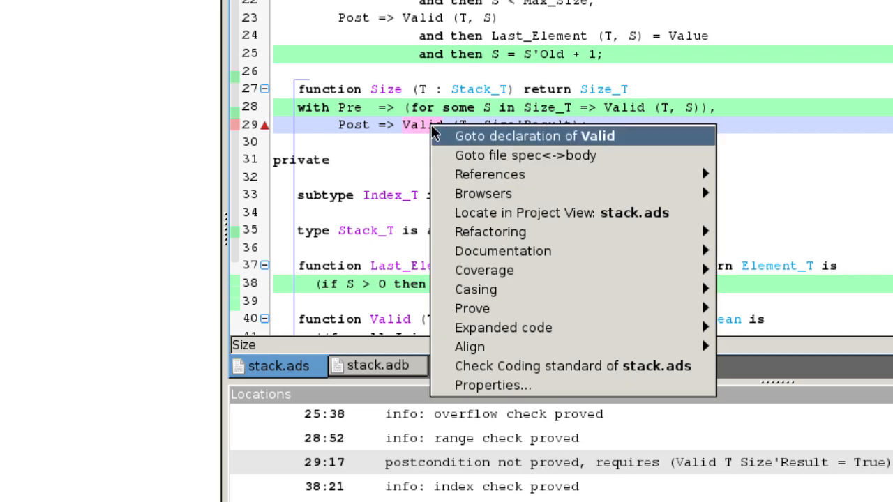
mouse_move(471, 309)
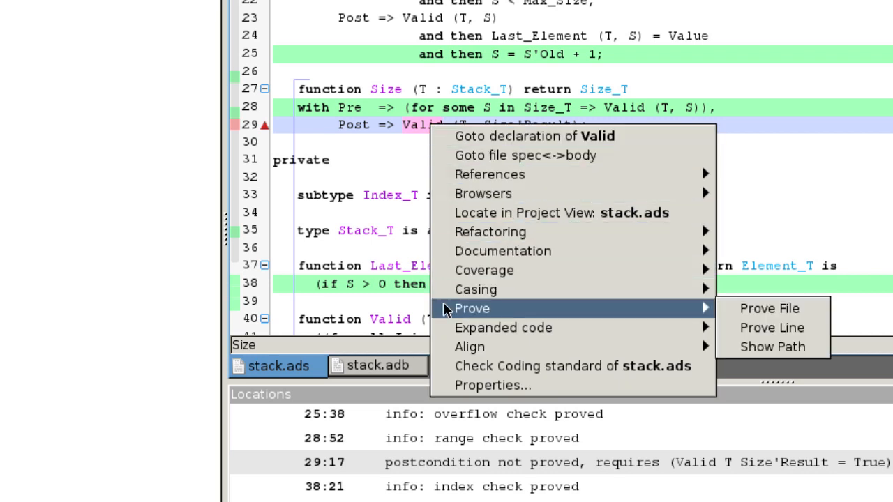
mouse_move(773, 309)
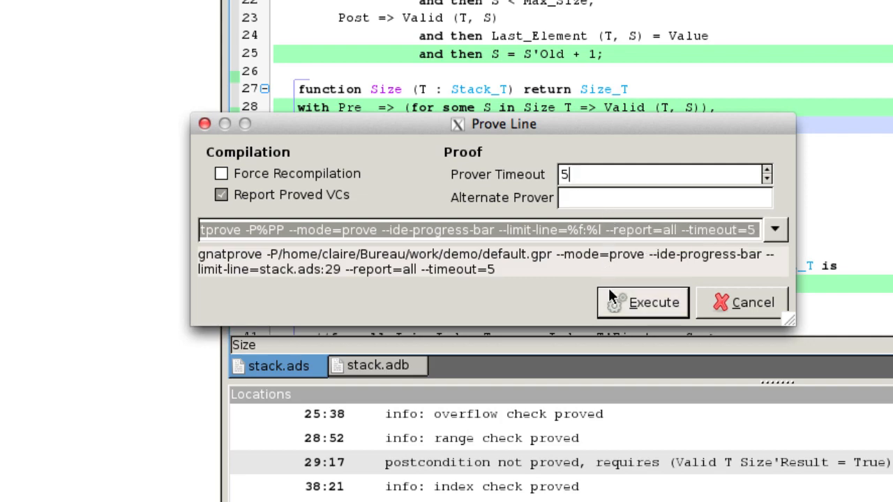
left_click(655, 302)
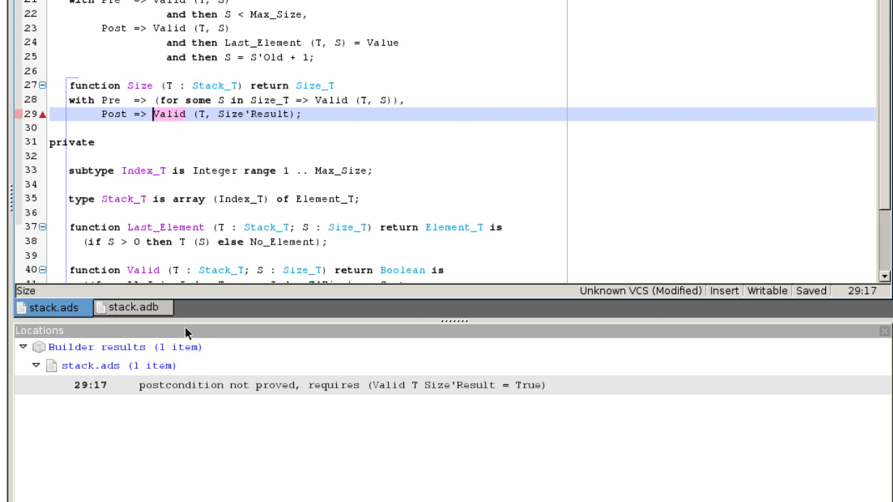
mouse_move(183, 326)
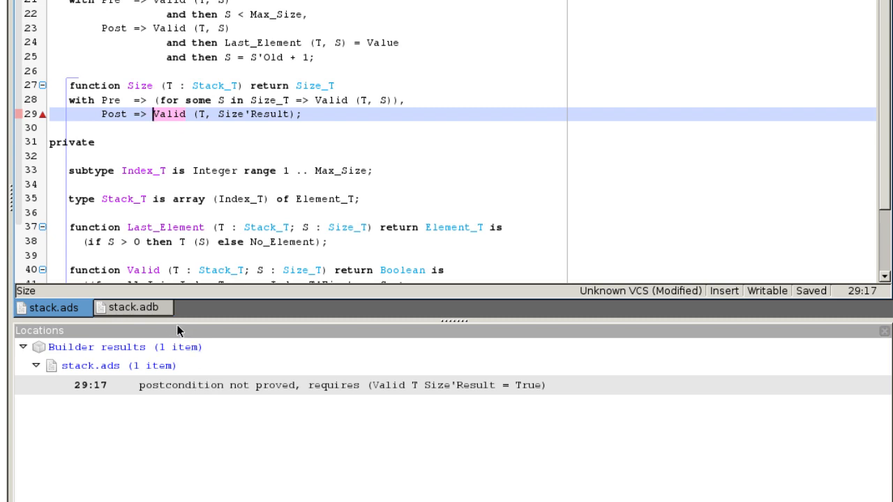
Change the Size loop in stack.adb to return Index-1 instead of Index
left_click(128, 308)
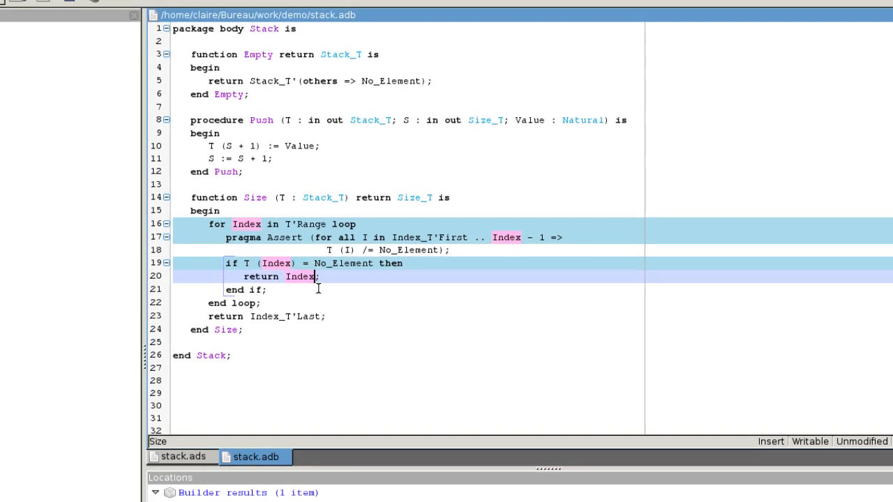
type("-1")
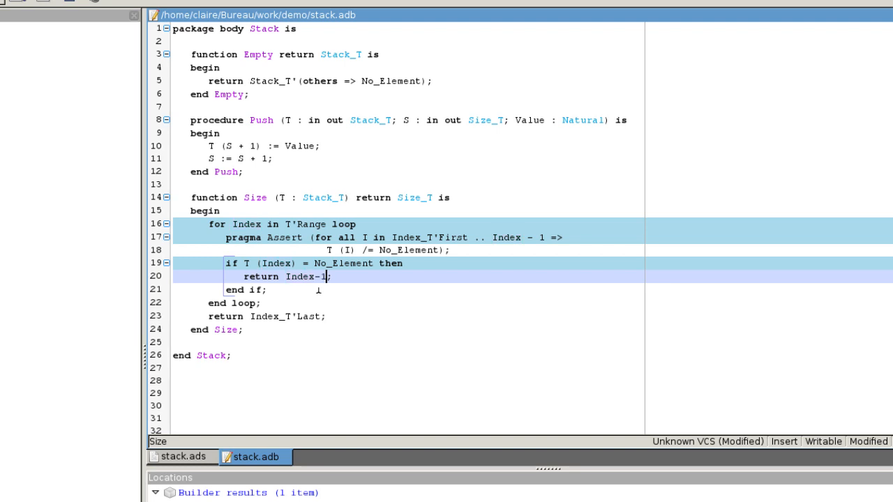
mouse_move(285, 278)
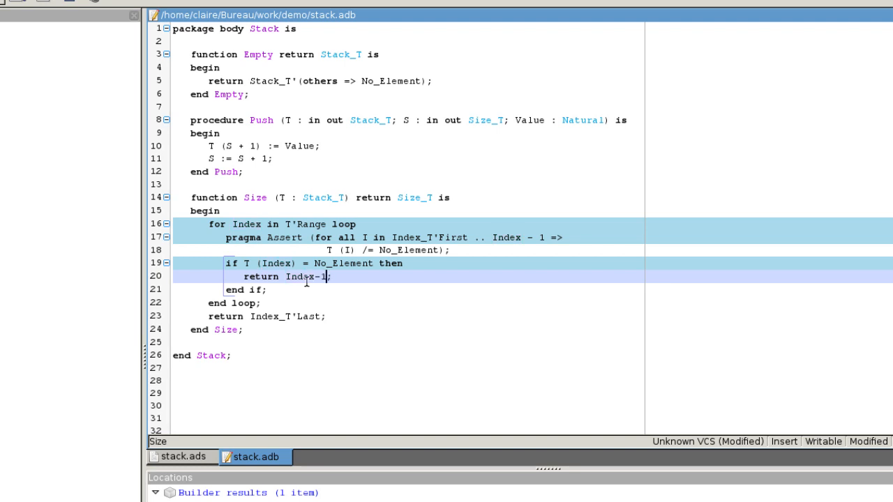
Re-prove line 29 of stack.ads, the Size postcondition now proved
left_click(179, 457)
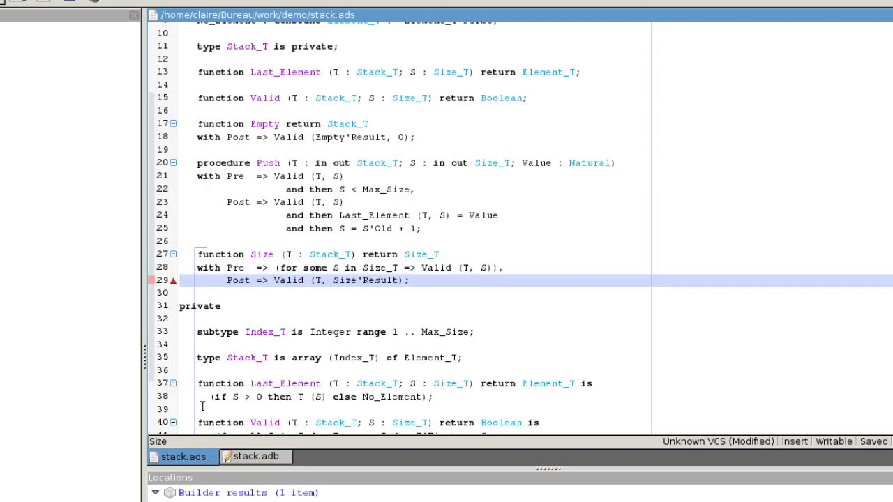
right_click(292, 280)
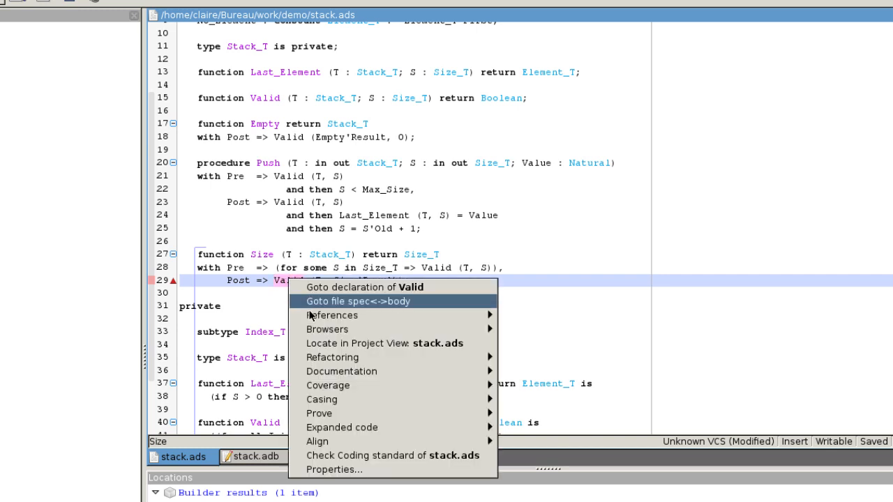
mouse_move(319, 413)
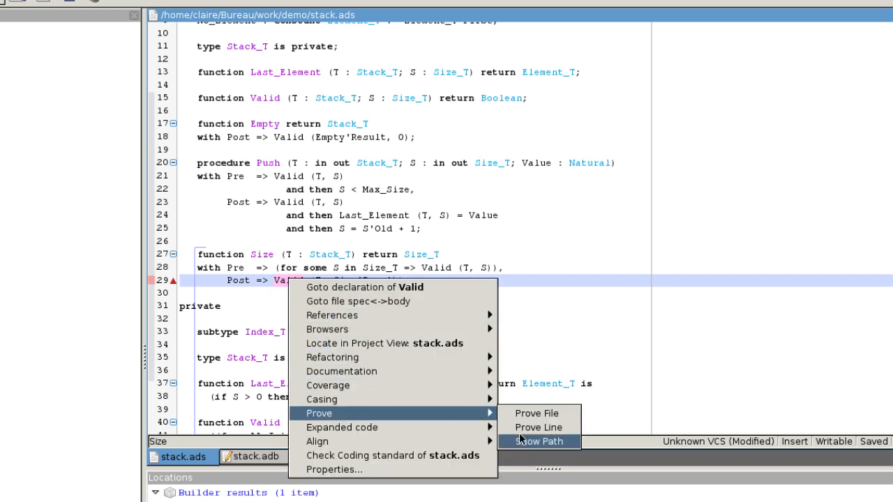
left_click(535, 427)
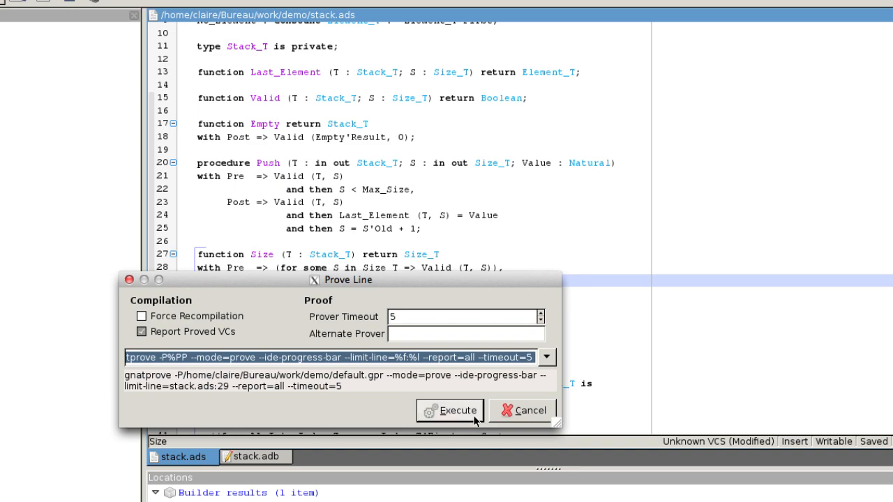
left_click(449, 410)
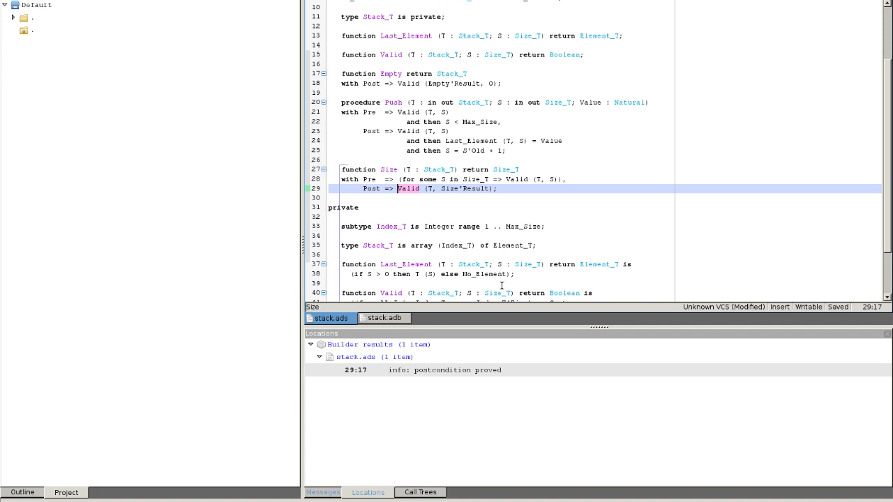
Launch Prove File on the whole of stack.adb
left_click(384, 318)
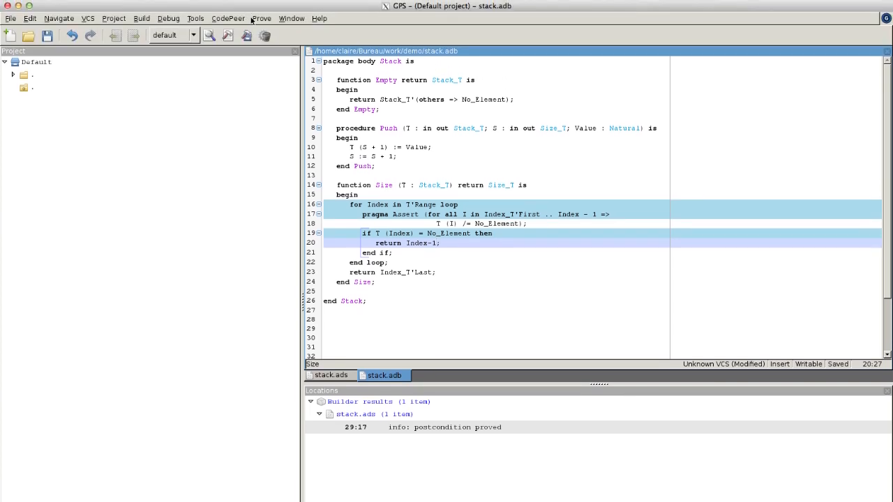
left_click(259, 18)
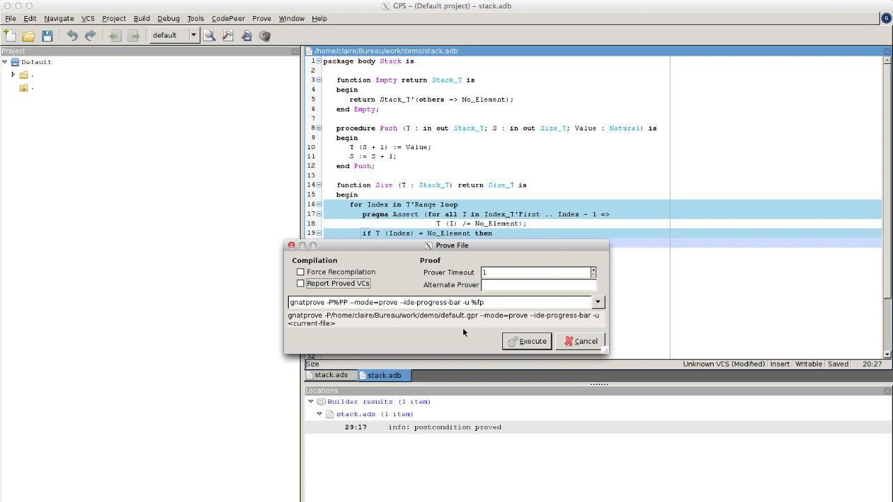
left_click(526, 340)
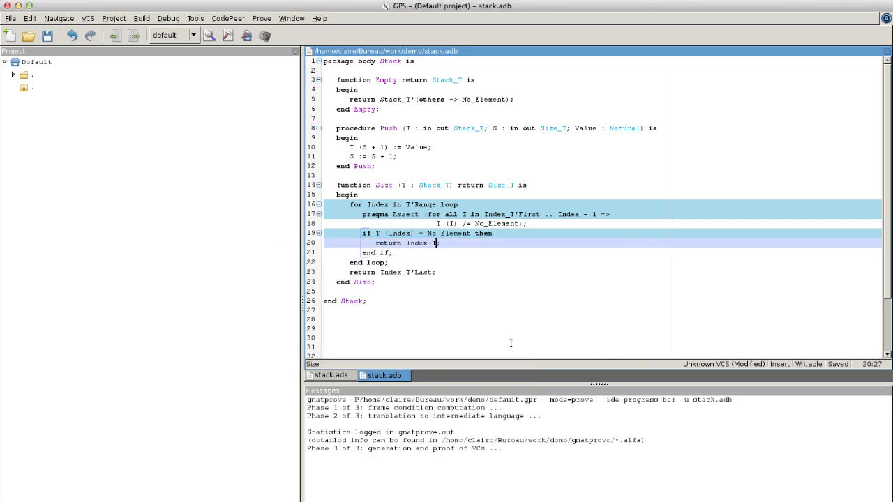